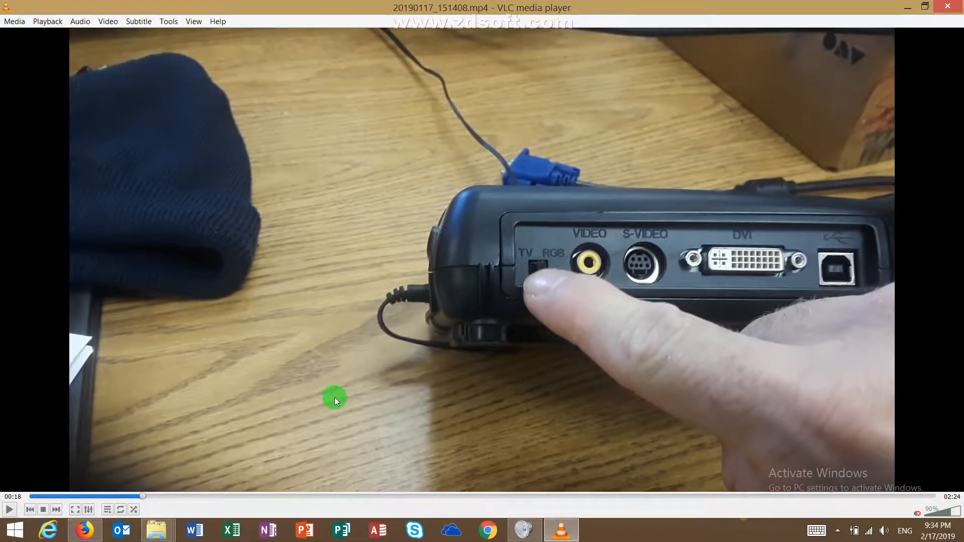
mouse_move(510, 299)
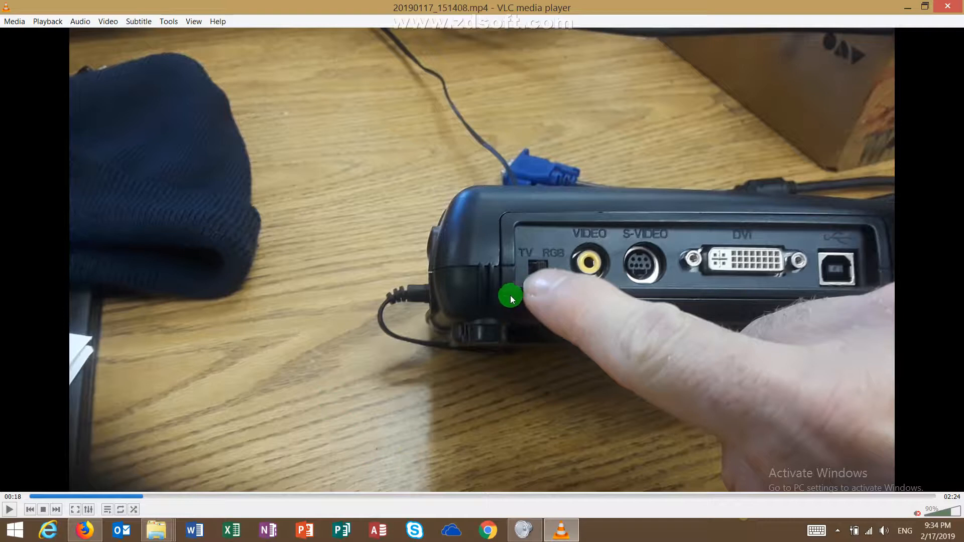
mouse_move(520, 258)
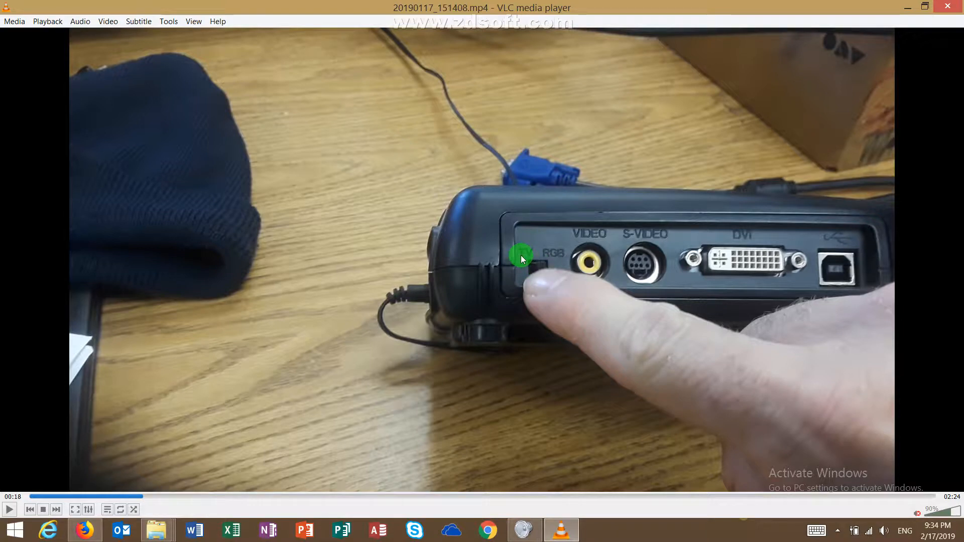
mouse_move(543, 273)
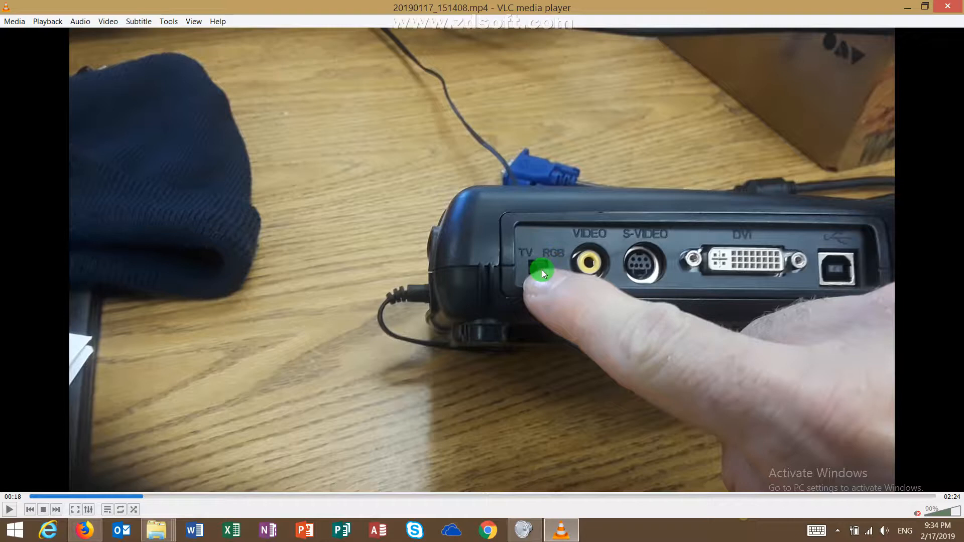
mouse_move(588, 265)
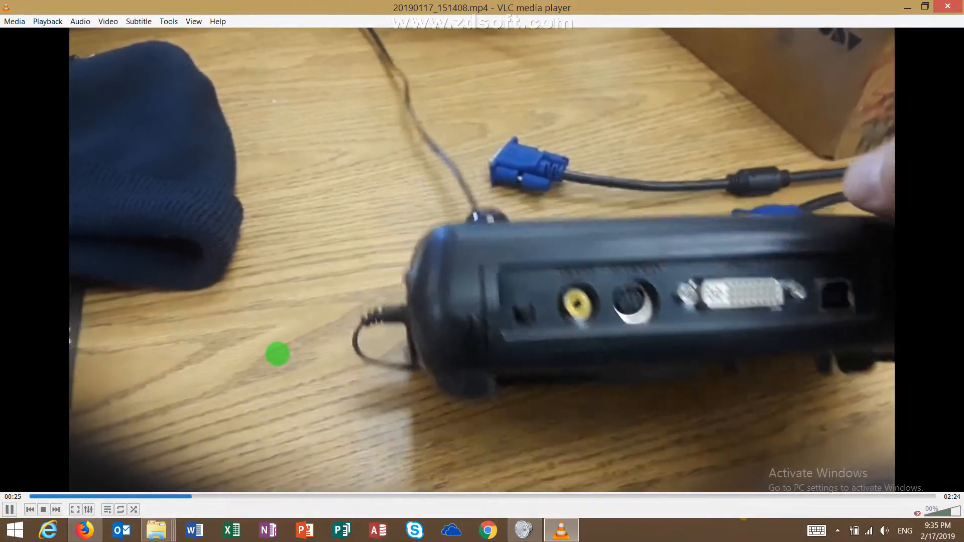
Pause the video at 0:32 on the camera's VGA IN and VGA OUT ports.
left_click(9, 509)
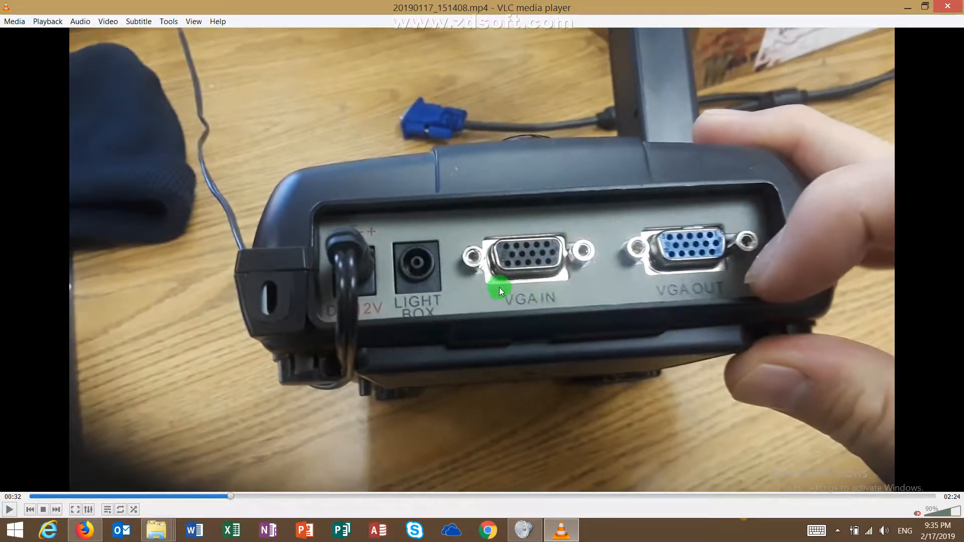
mouse_move(692, 299)
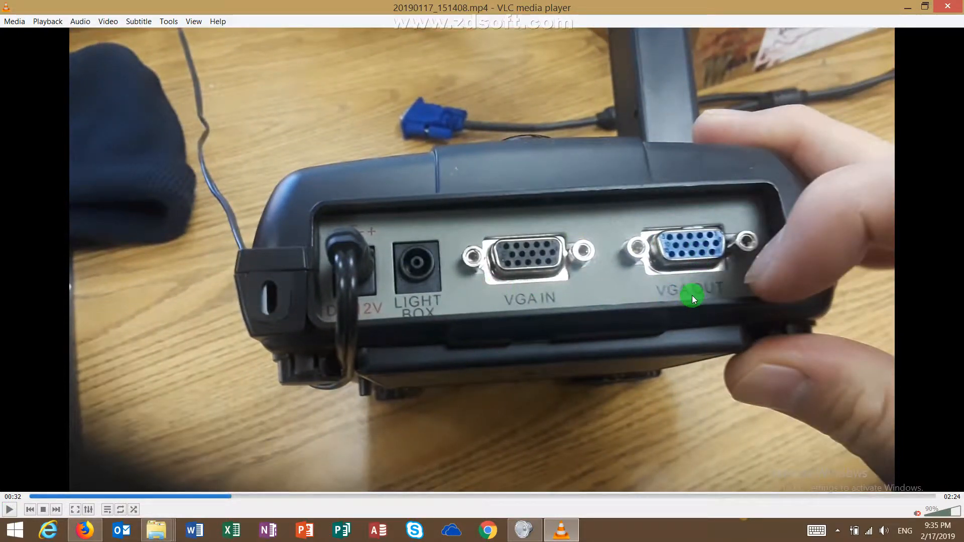
mouse_move(556, 307)
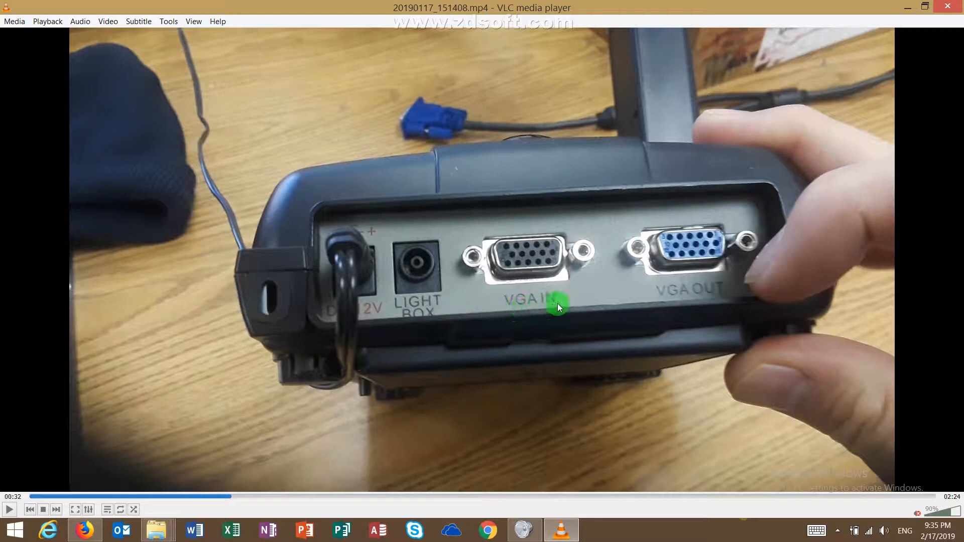
mouse_move(420, 327)
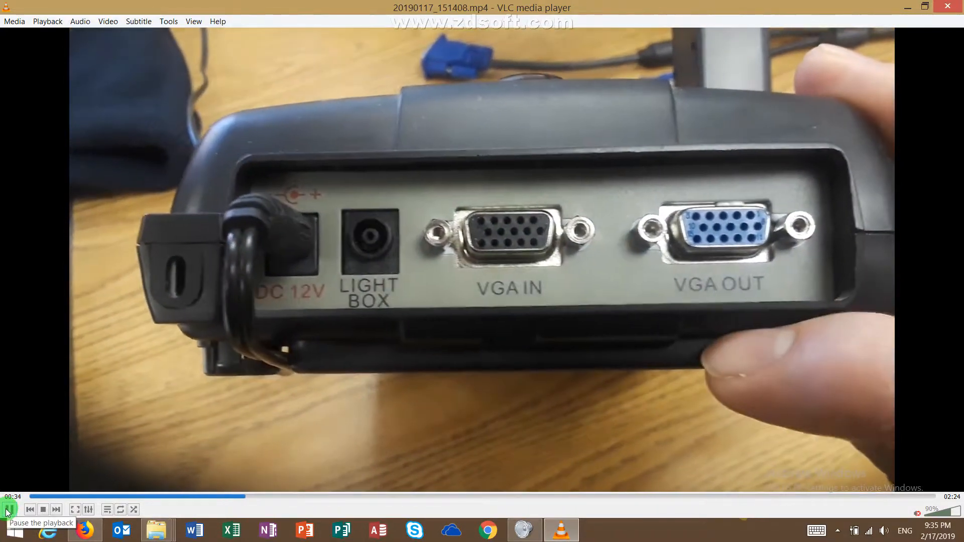
Pause on the camera's rear panel, then resume playback until the top button panel.
left_click(9, 509)
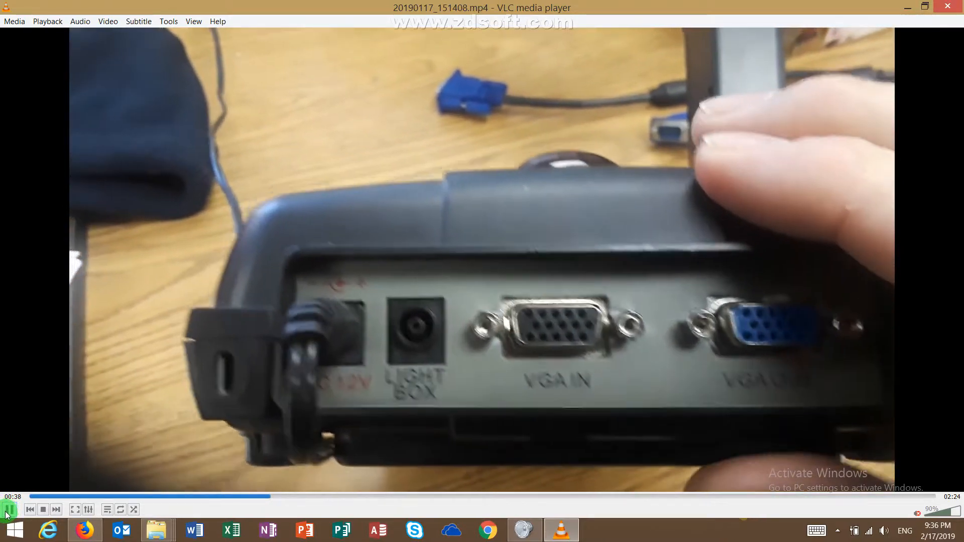
left_click(9, 509)
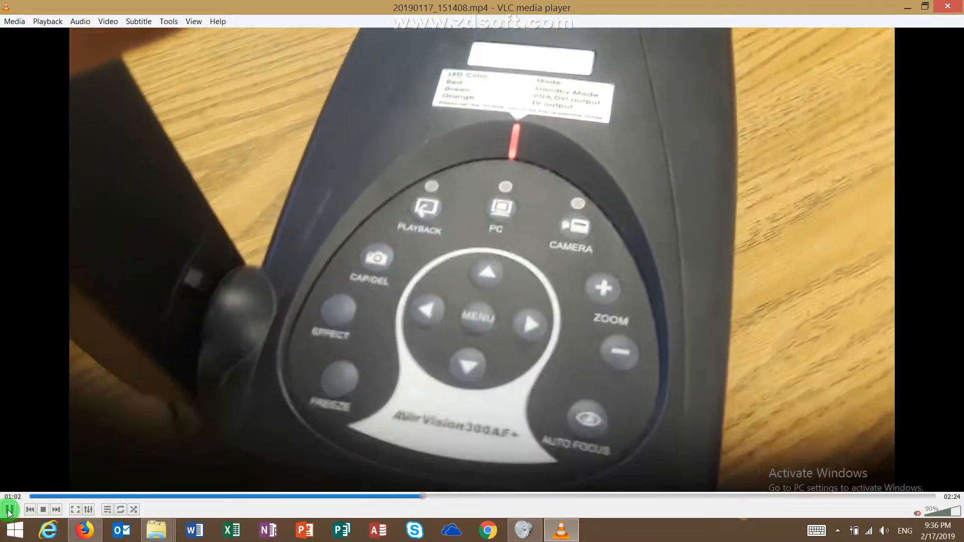
Pause at 1:03 on the PLAYBACK, PC and CAMERA buttons close-up.
left_click(9, 509)
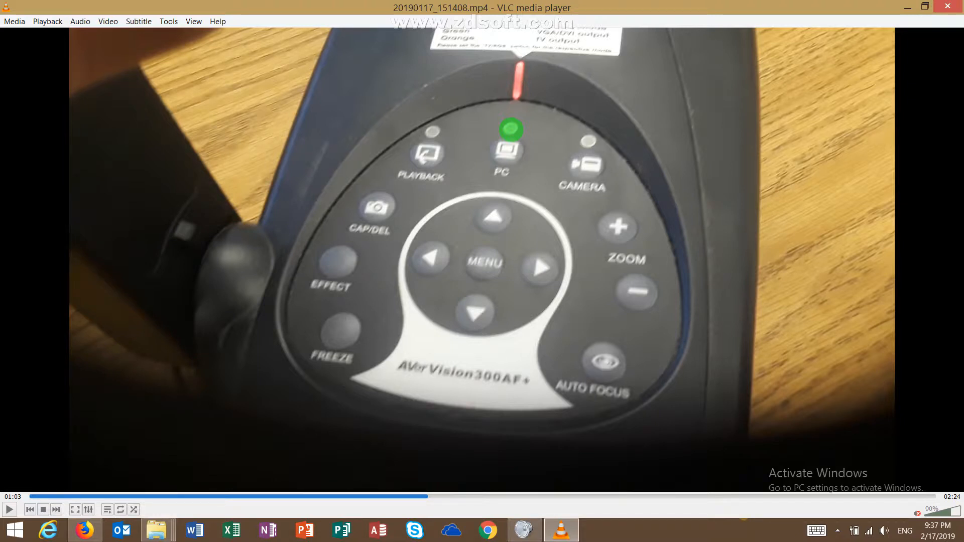
mouse_move(514, 187)
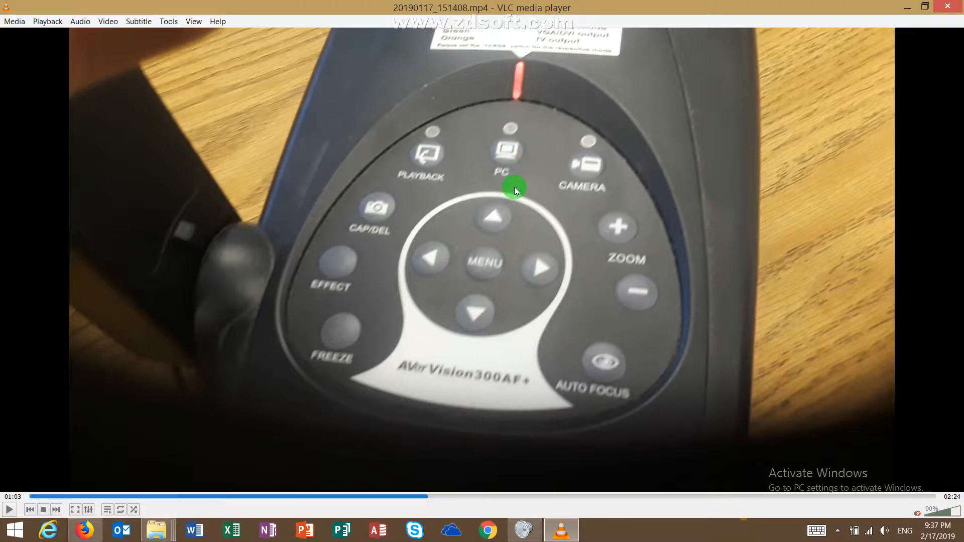
mouse_move(473, 165)
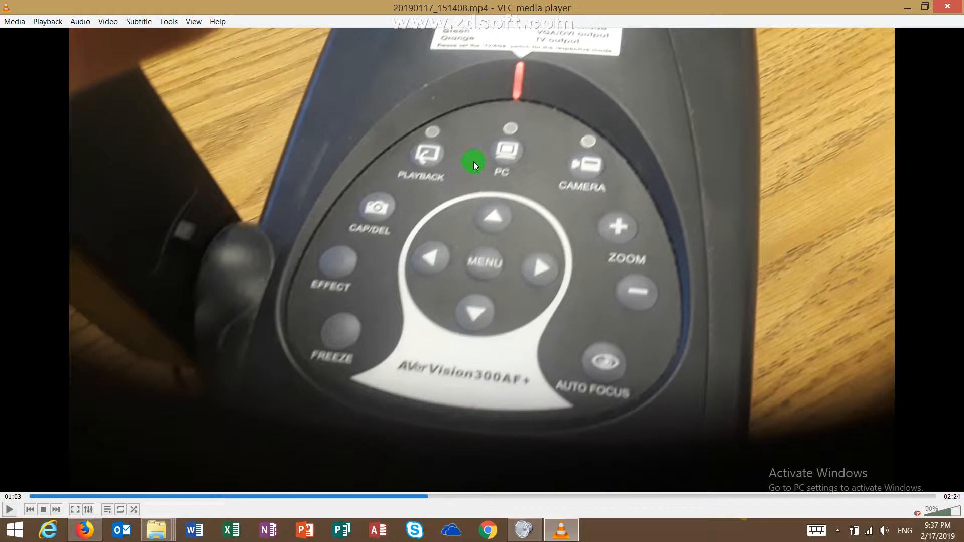
mouse_move(592, 170)
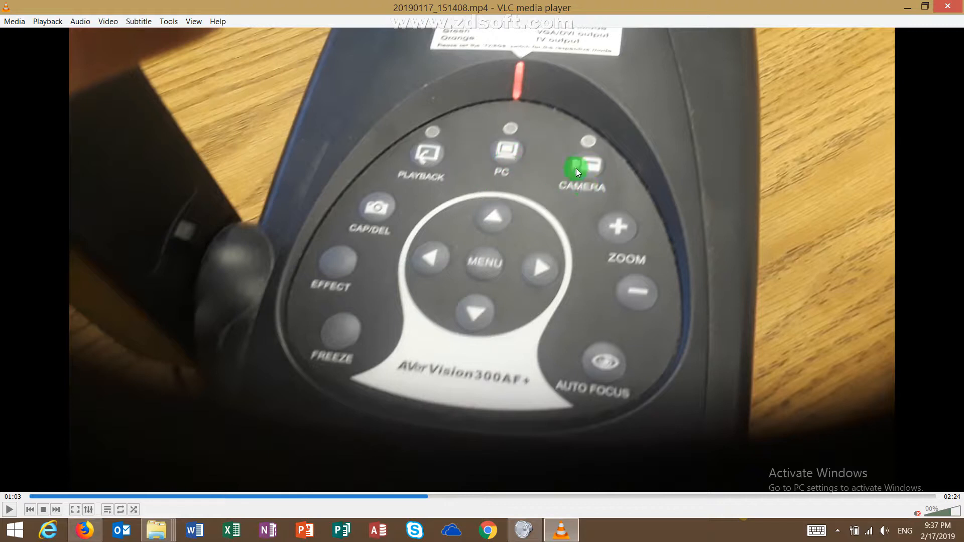
mouse_move(587, 171)
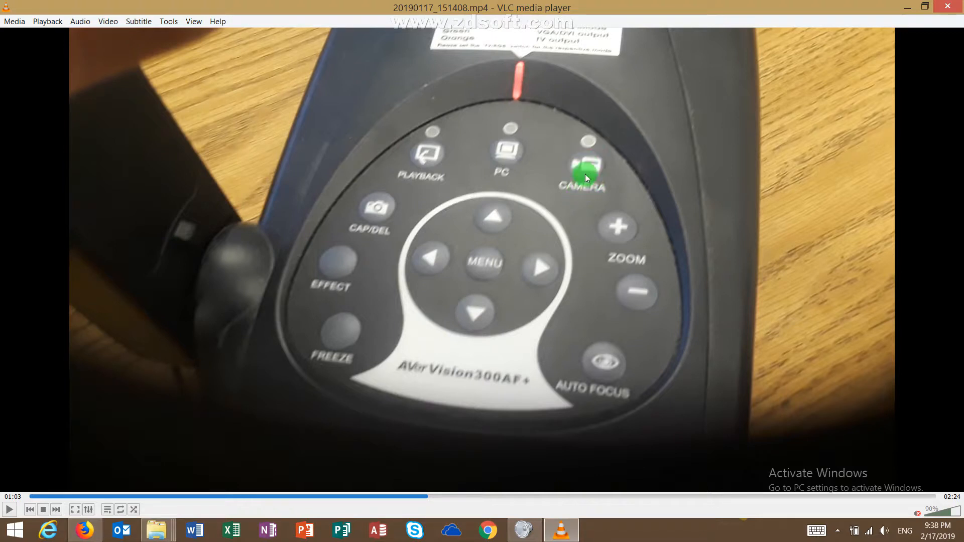
mouse_move(583, 174)
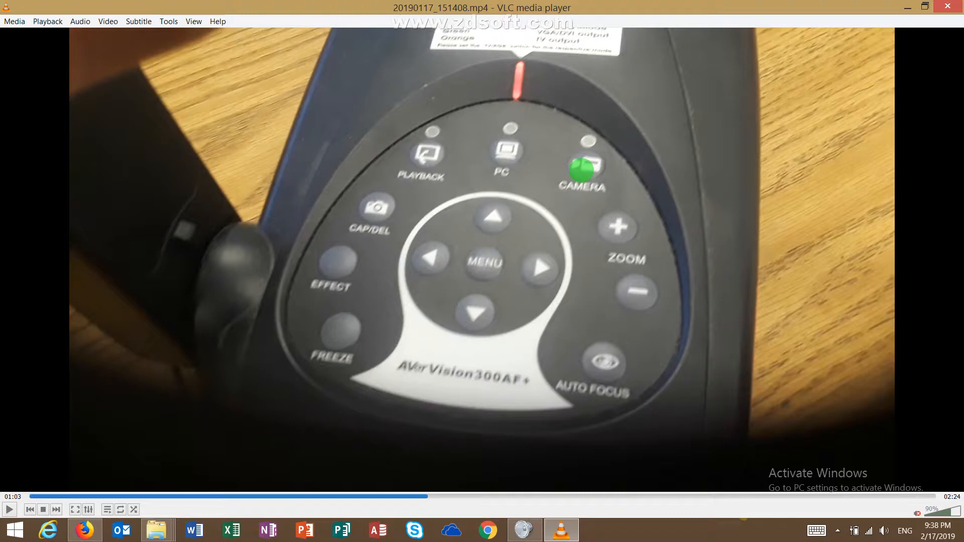
left_click(8, 509)
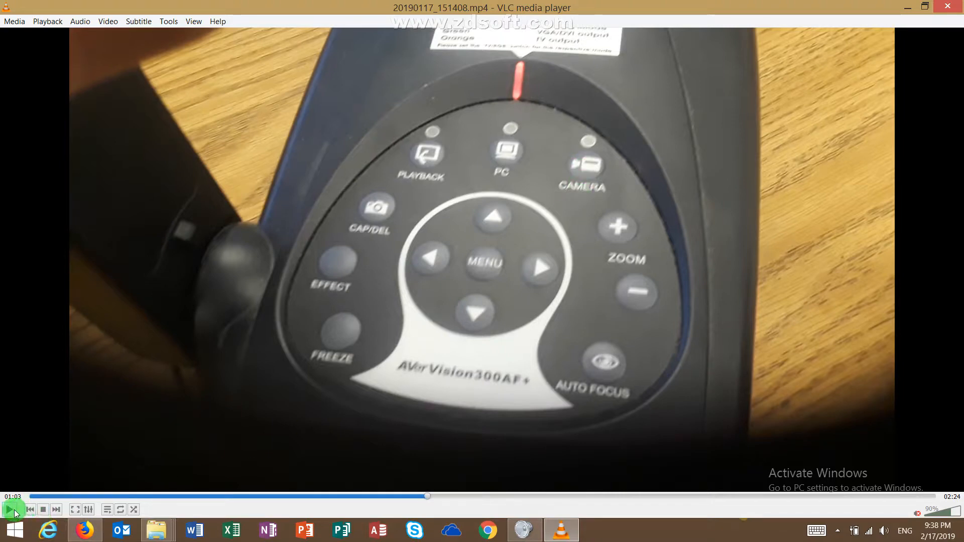
Resume playback from the button panel on to the EFFECT button at 1:26.
left_click(6, 509)
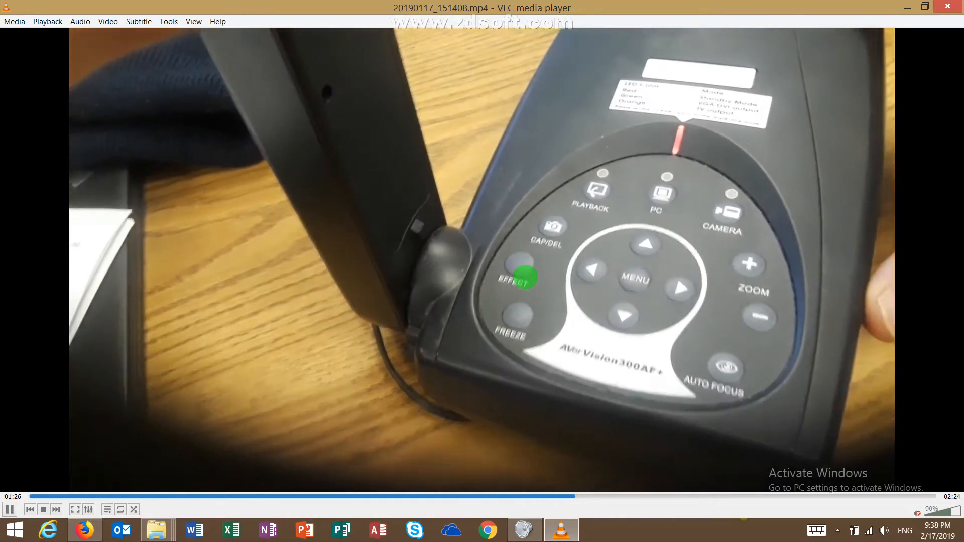
Pause on the projector's COMPUTER IN 1 and 2 ports, then resume playback.
left_click(10, 509)
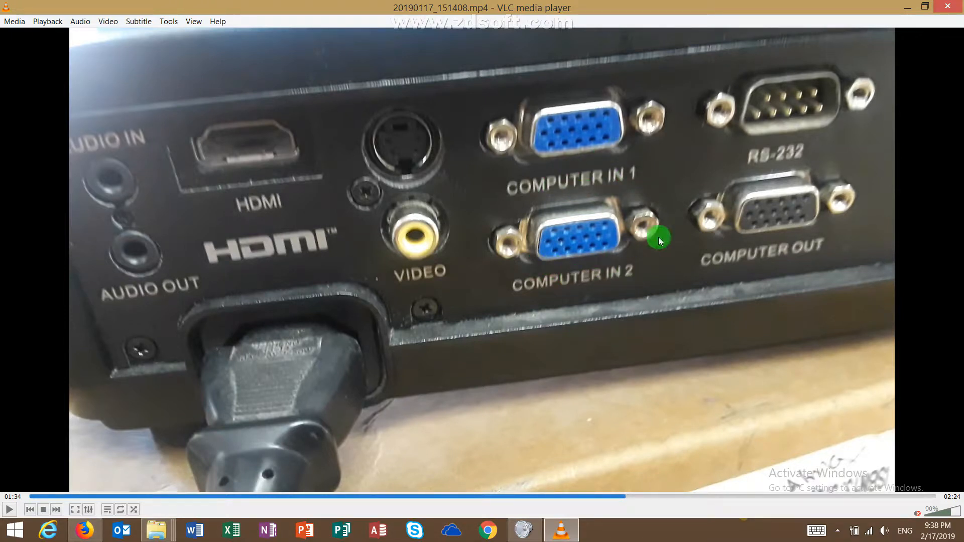
mouse_move(595, 147)
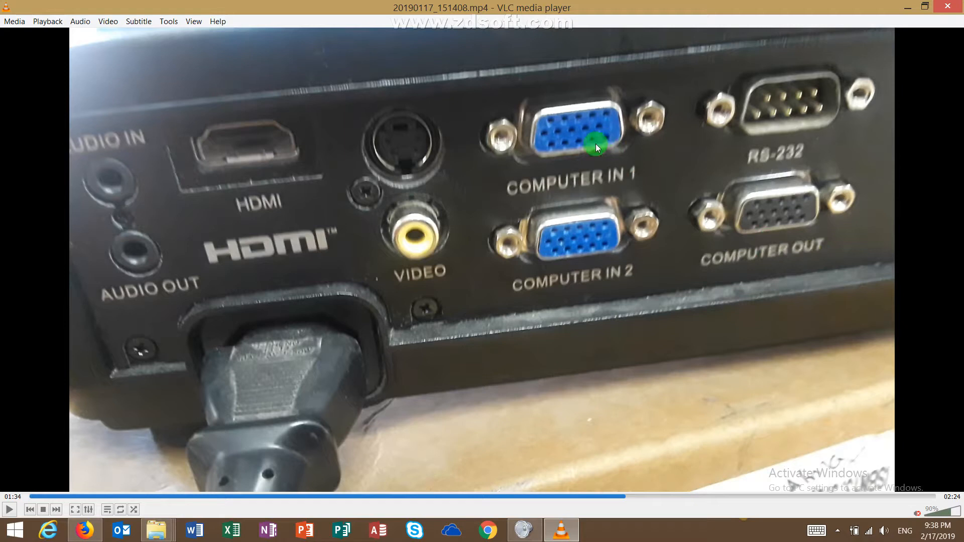
mouse_move(569, 155)
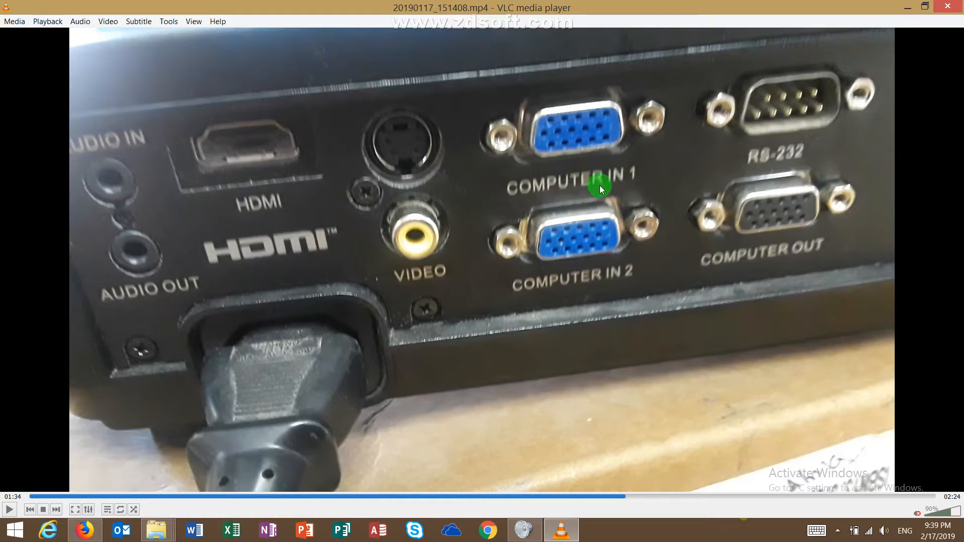
mouse_move(600, 126)
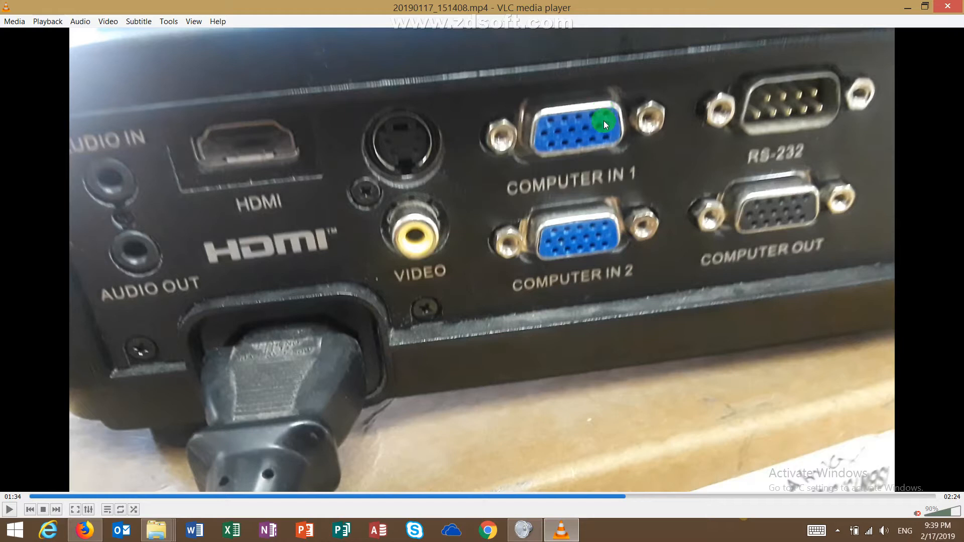
mouse_move(3, 310)
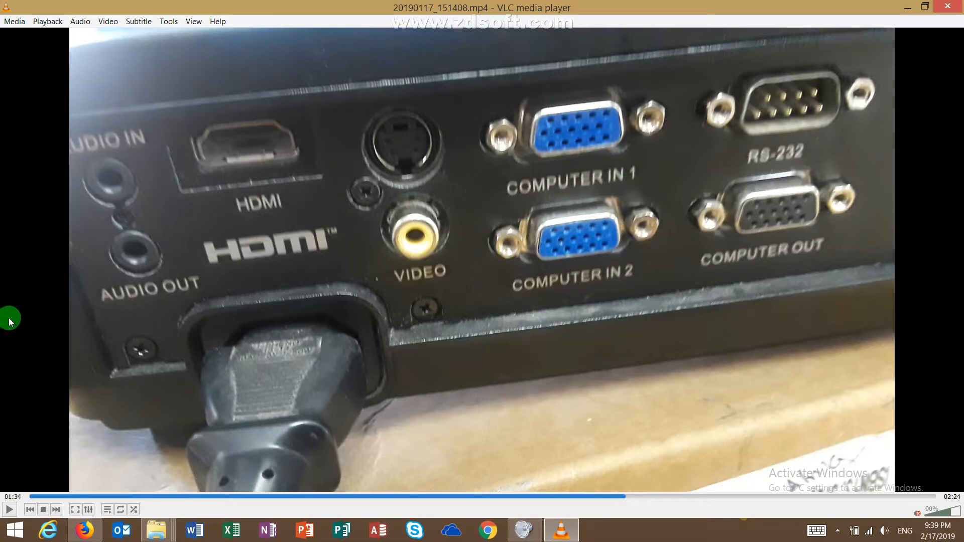
mouse_move(171, 444)
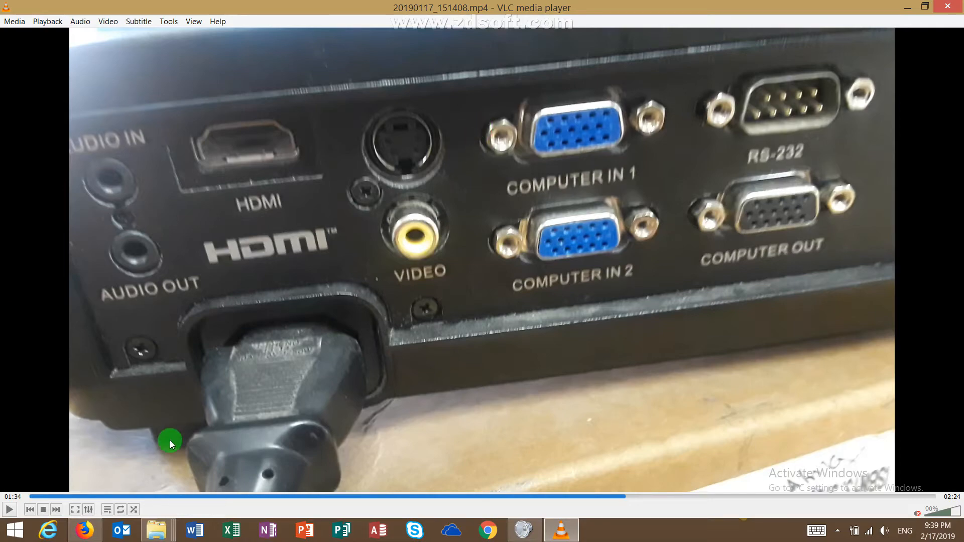
left_click(9, 509)
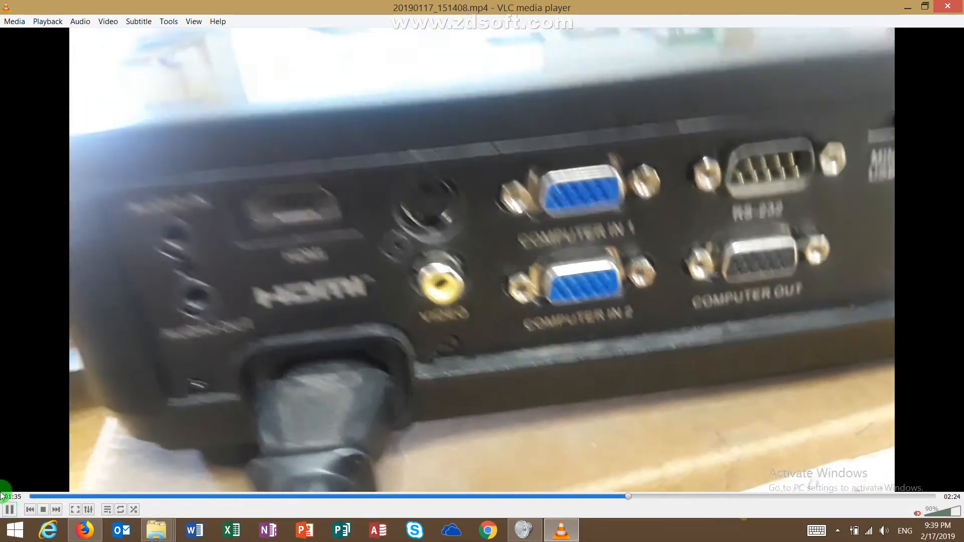